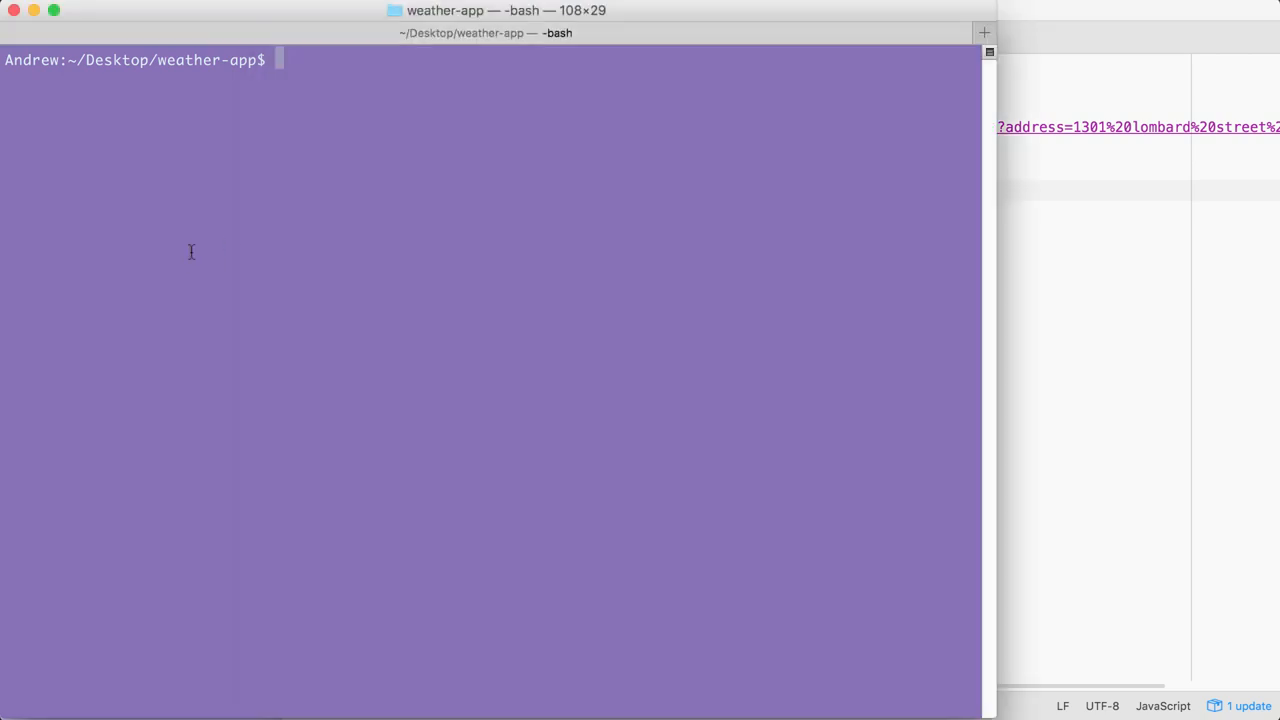
# - Run node app.js so the geocode response prints with nested parts shown as [Object]
pyautogui.write('node app.js')
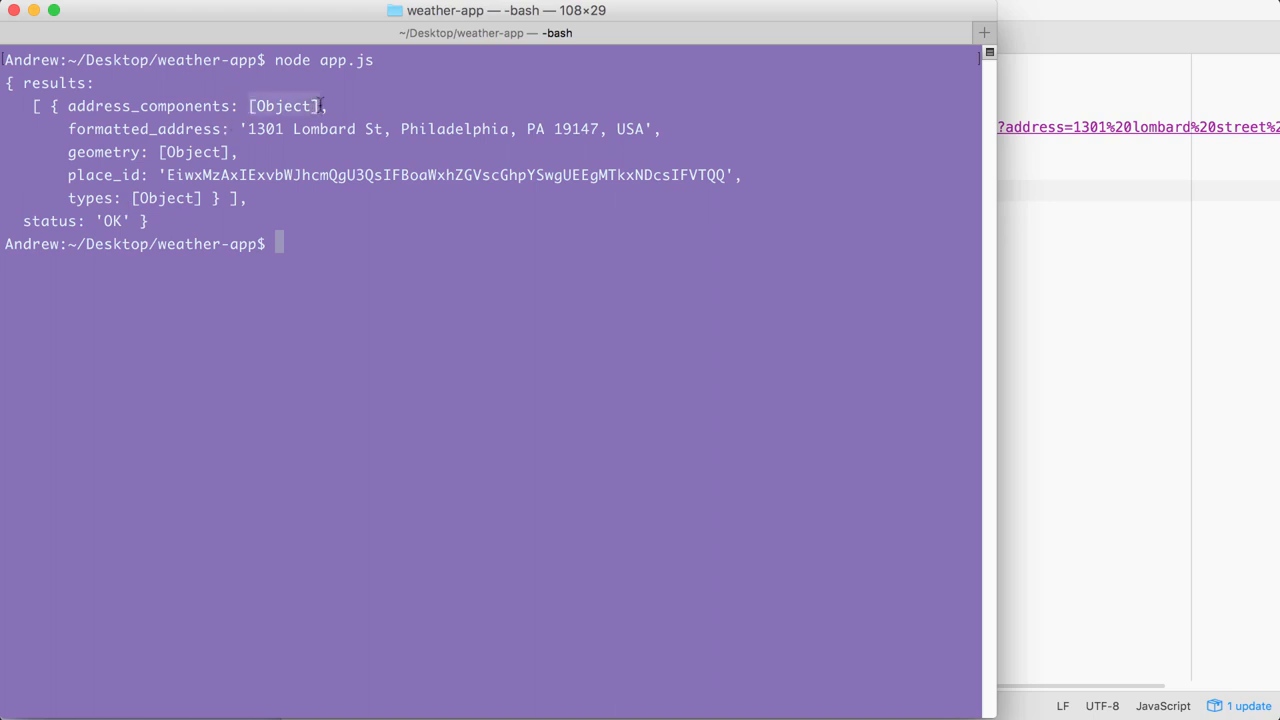
pyautogui.moveTo(118, 110)
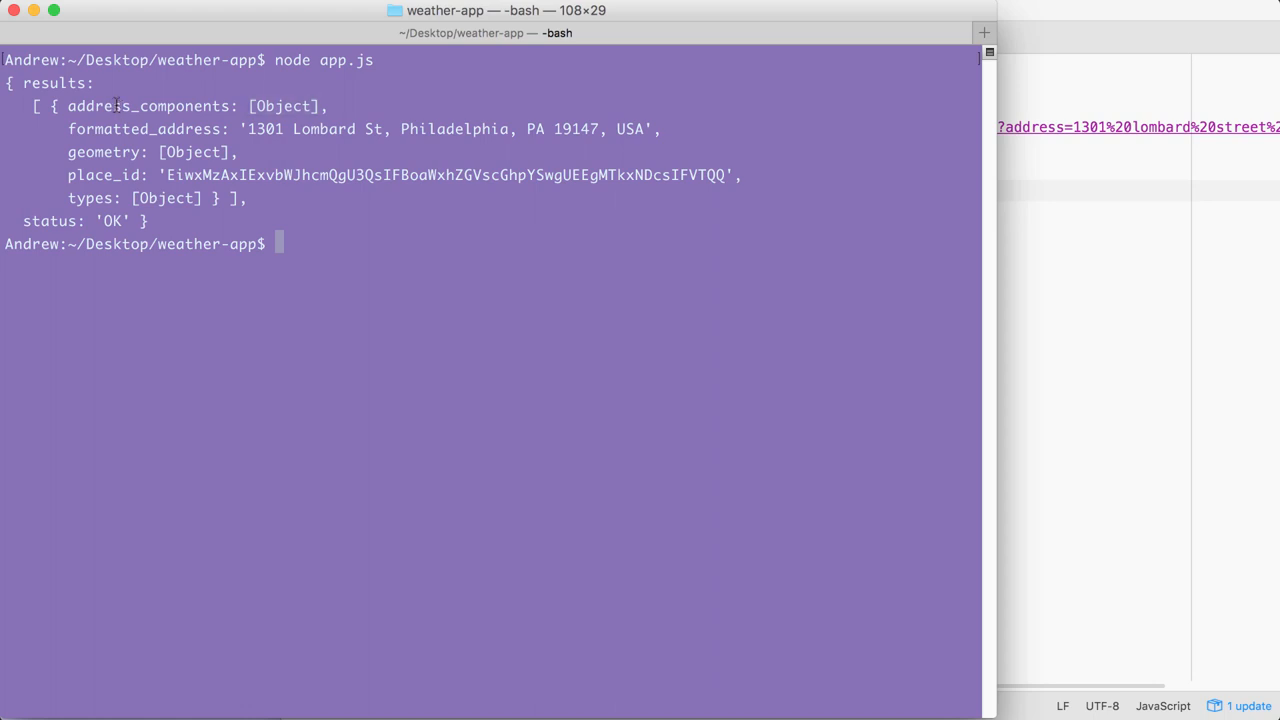
pyautogui.moveTo(92, 198)
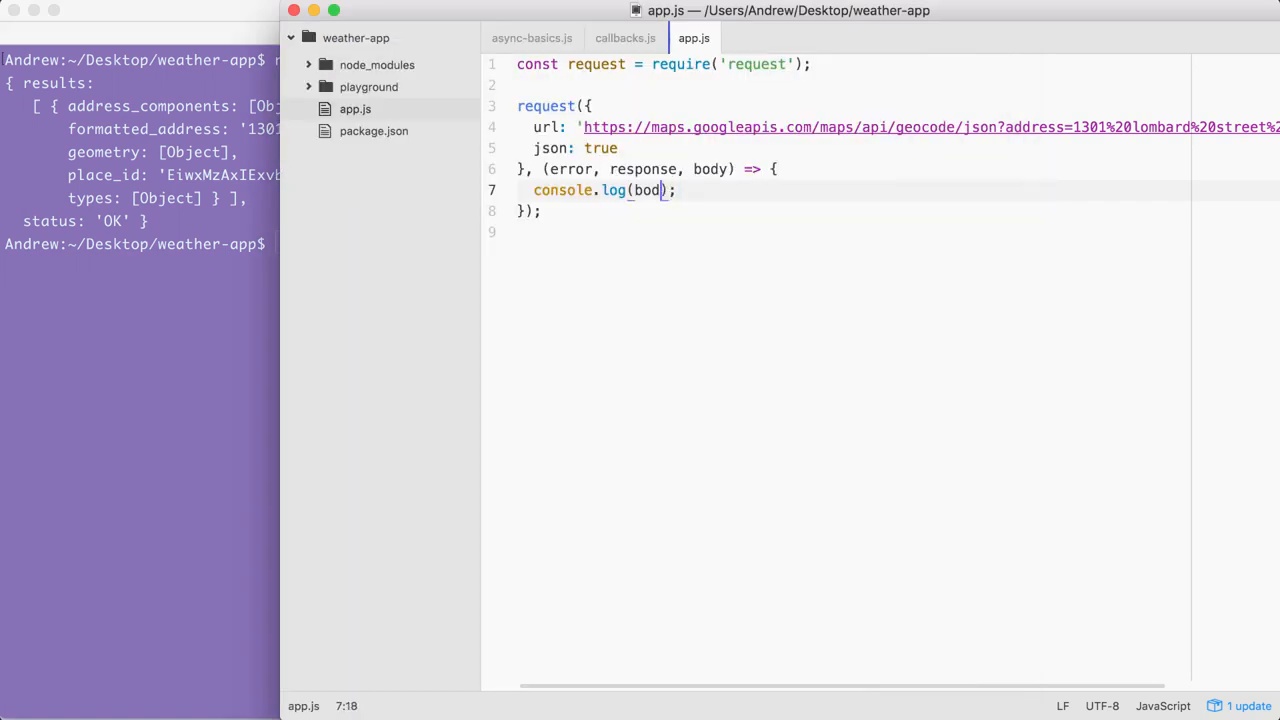
# - Change the console.log call to log JSON.stringify(body) instead of the raw body
pyautogui.press('Backspace')
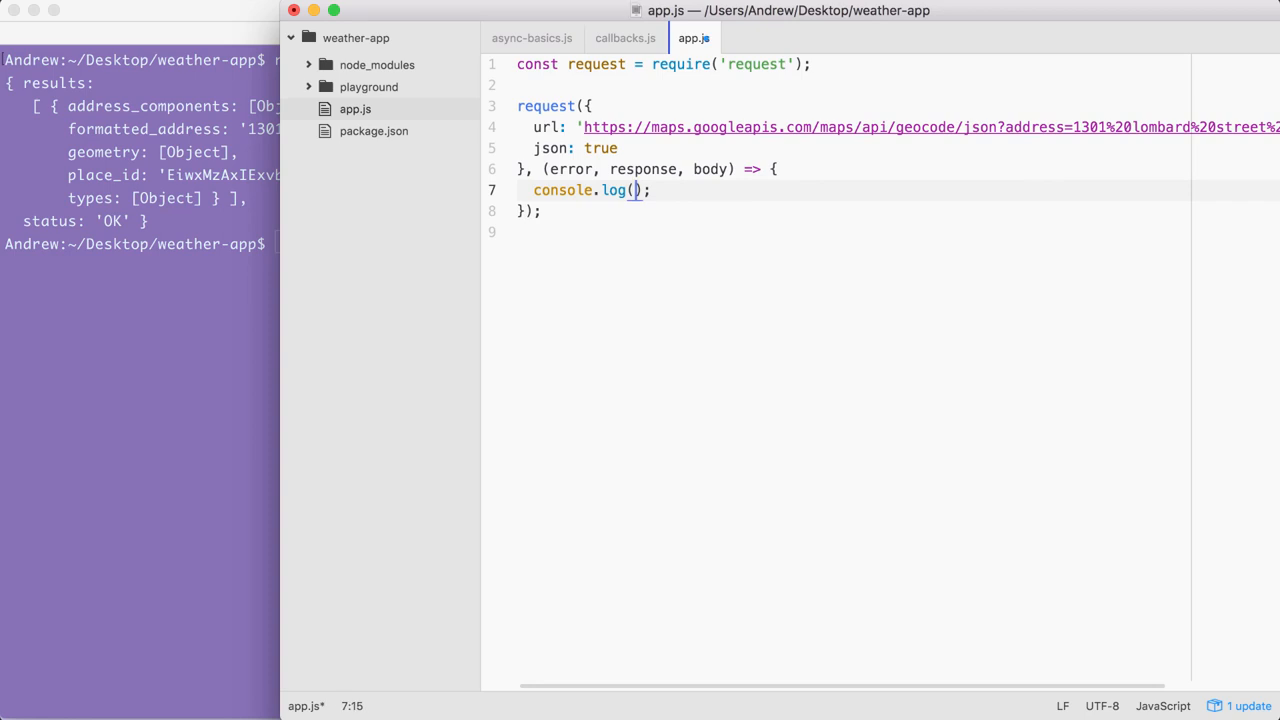
pyautogui.write('JSON.')
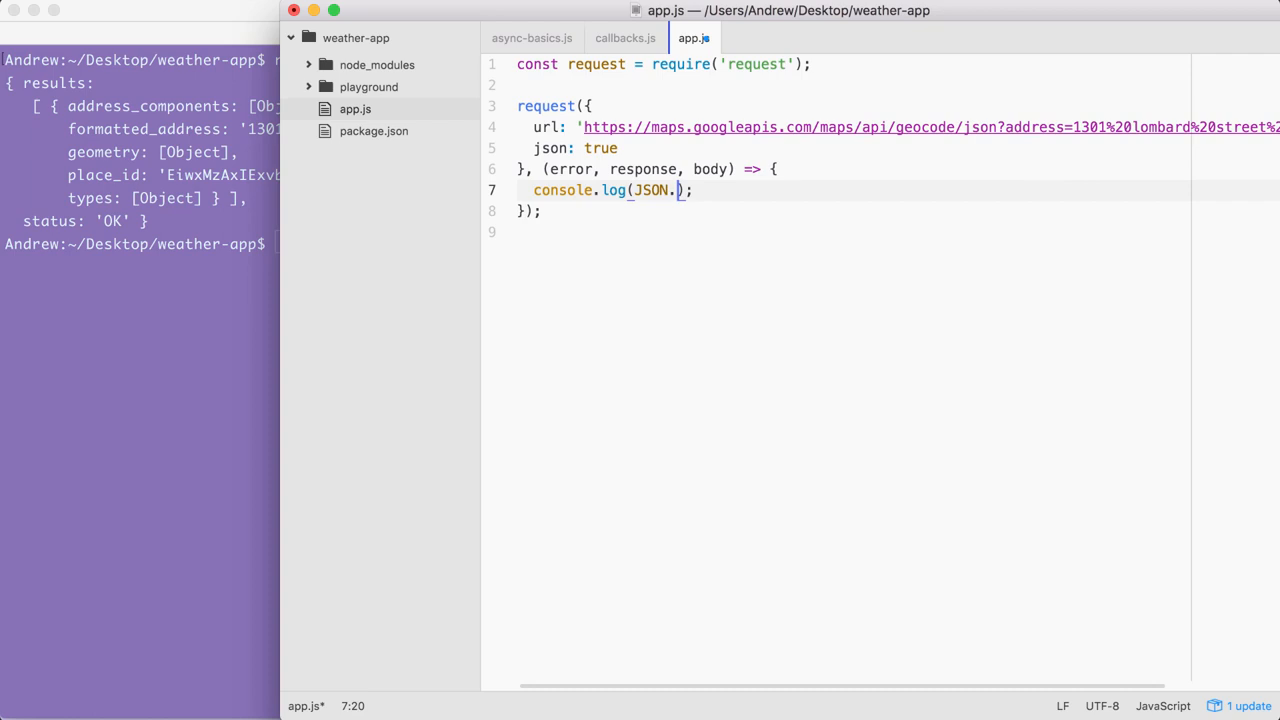
pyautogui.write('stringify')
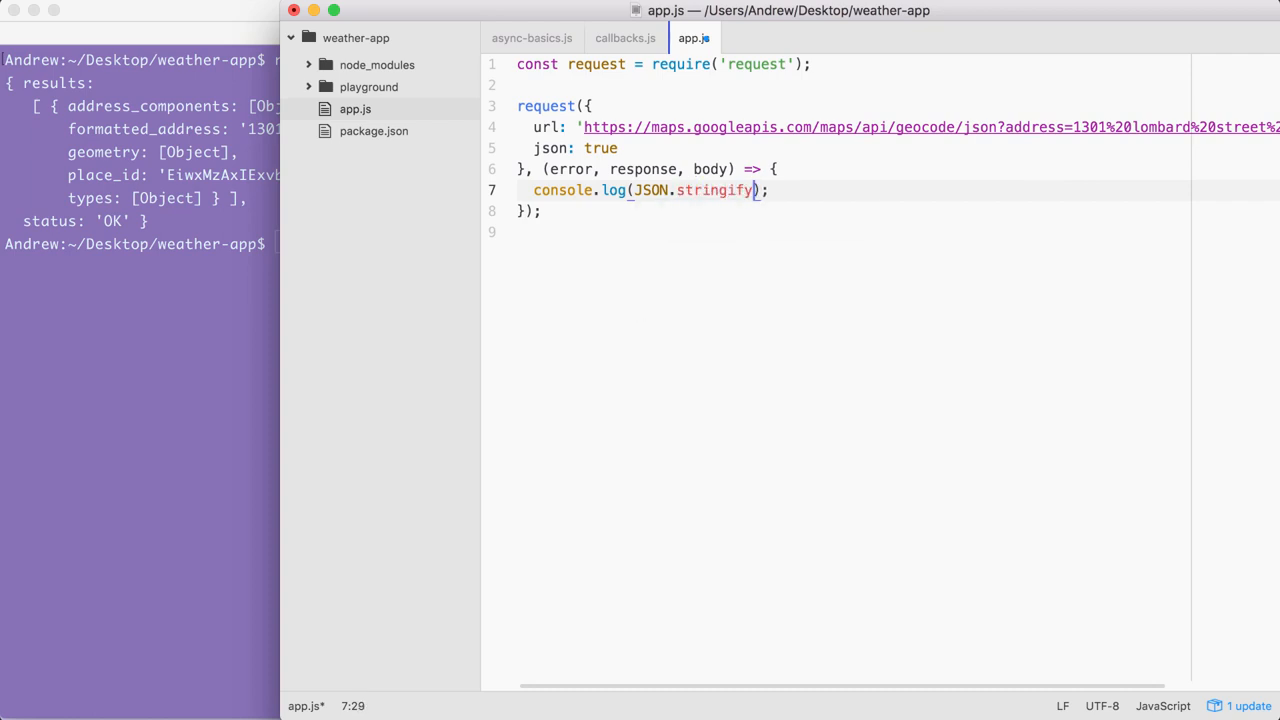
pyautogui.moveTo(740, 176)
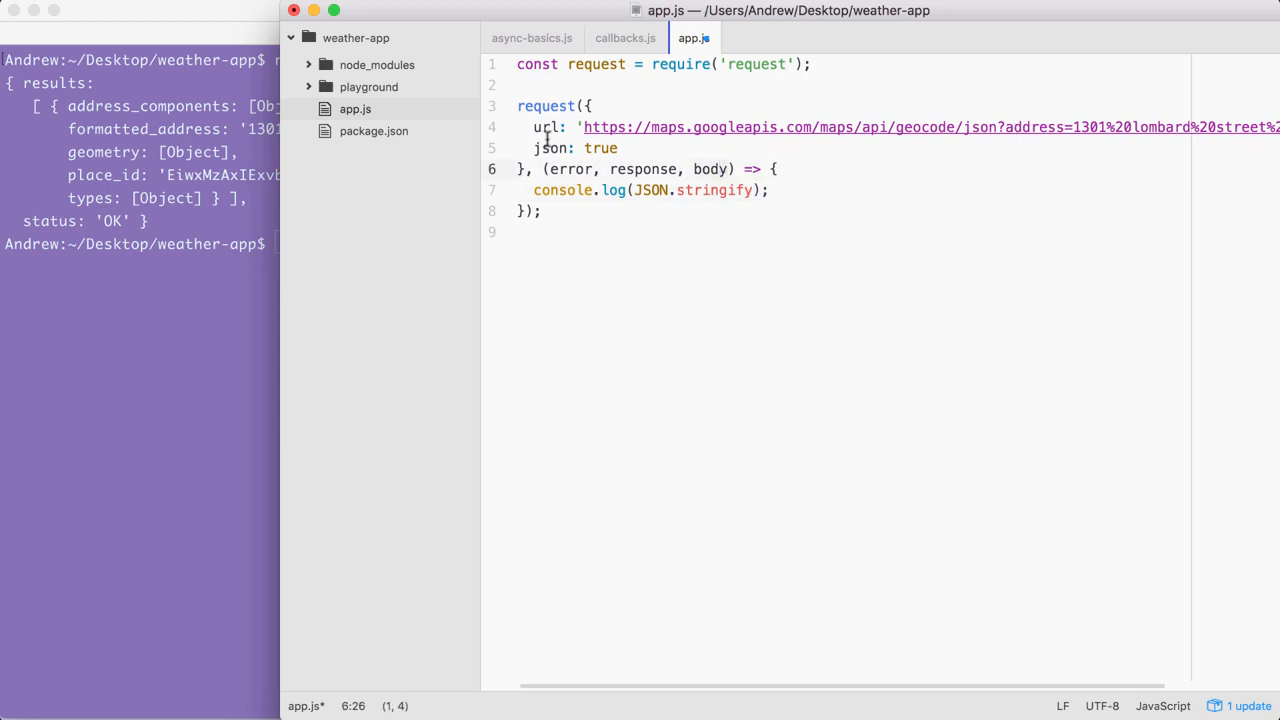
pyautogui.moveTo(536, 106)
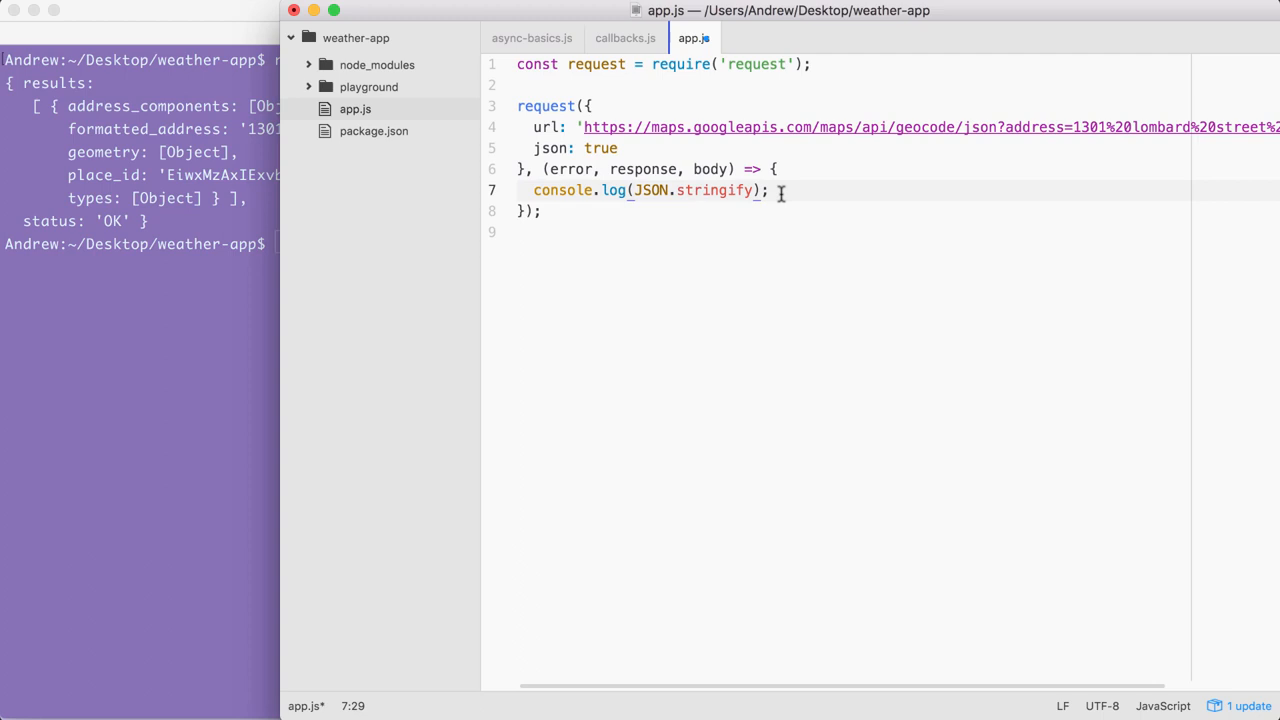
pyautogui.write('body)')
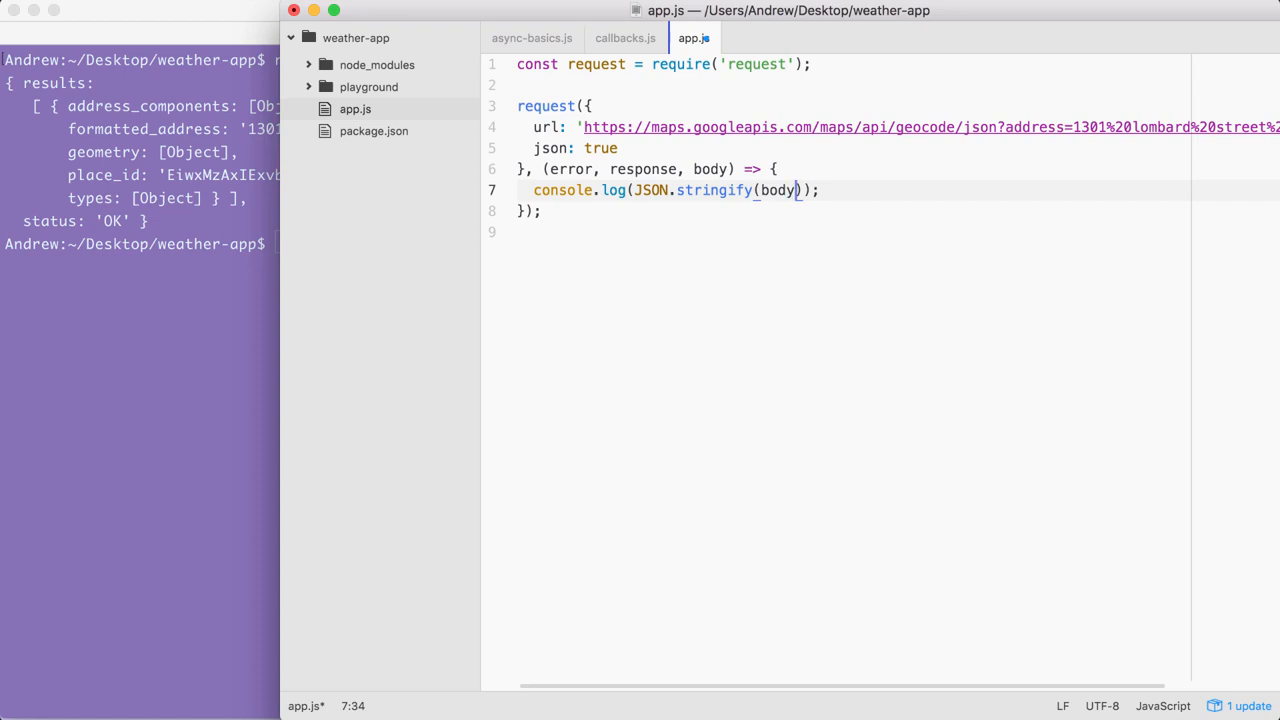
# - Extend the call to JSON.stringify(body, undefined, 2) for 2-space indentation
pyautogui.write(',')
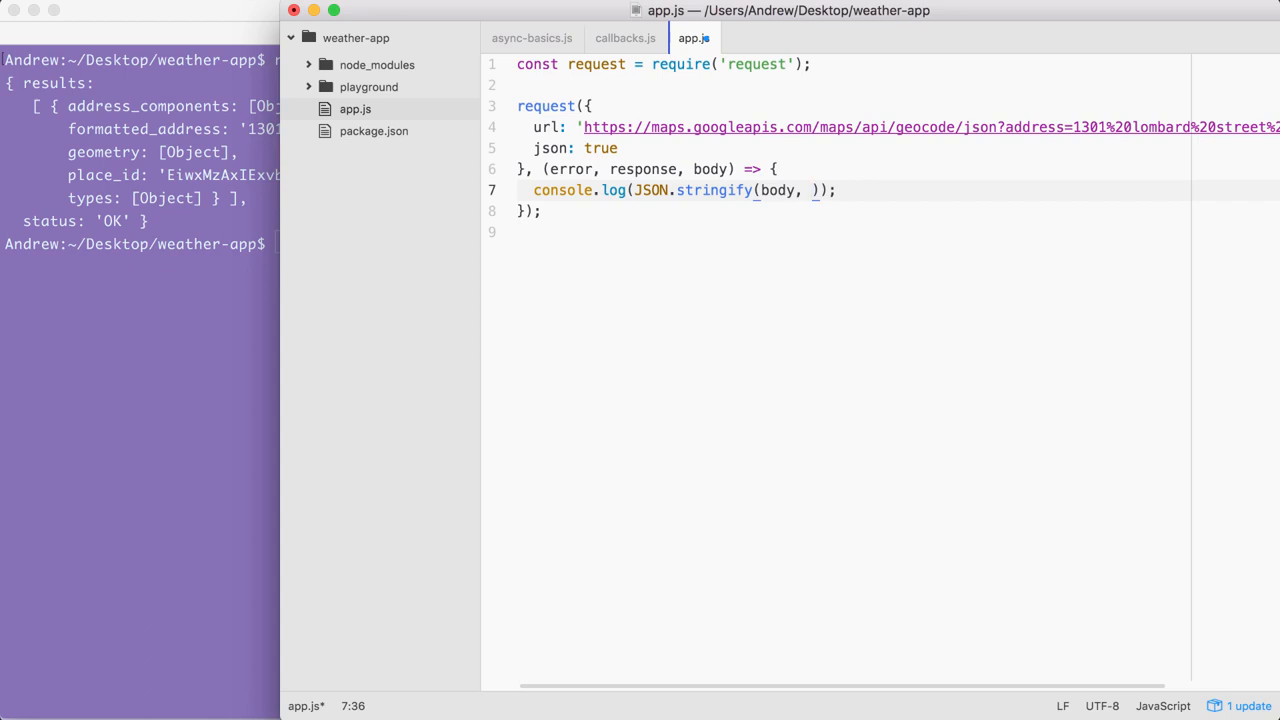
pyautogui.write('undefined,')
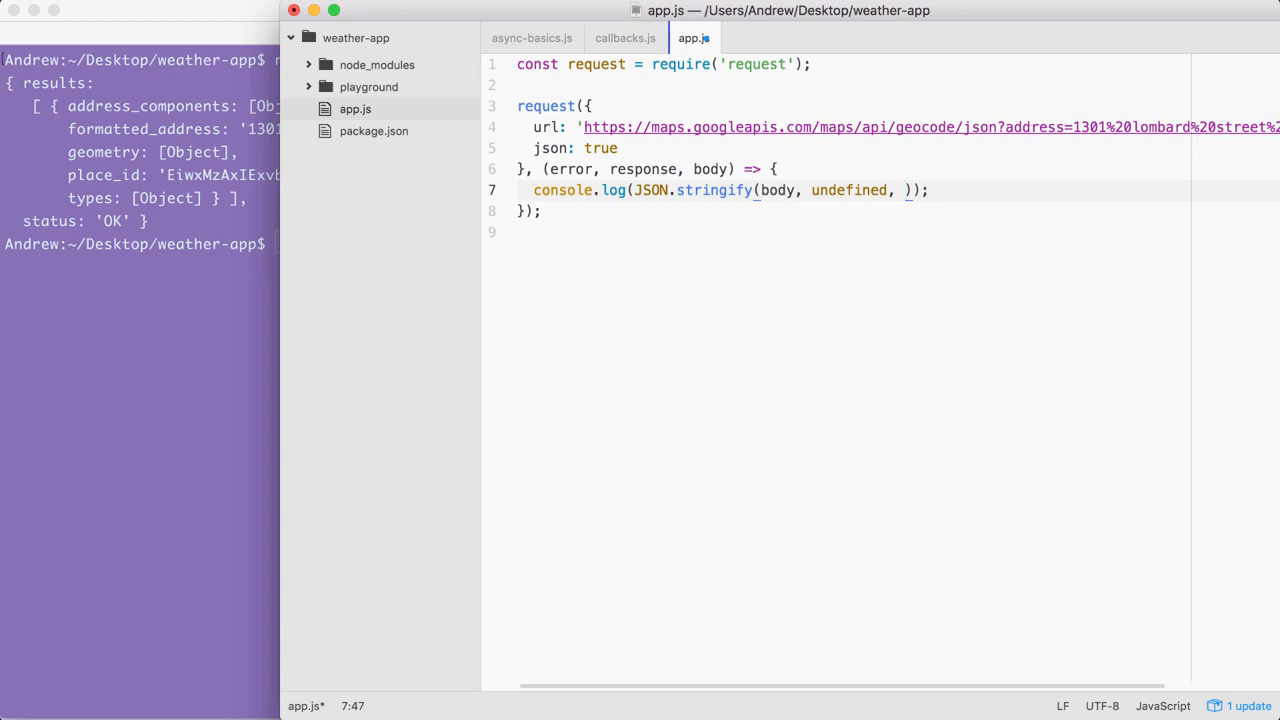
pyautogui.write('2')
pyautogui.click(140, 244)
pyautogui.write('node app.js')
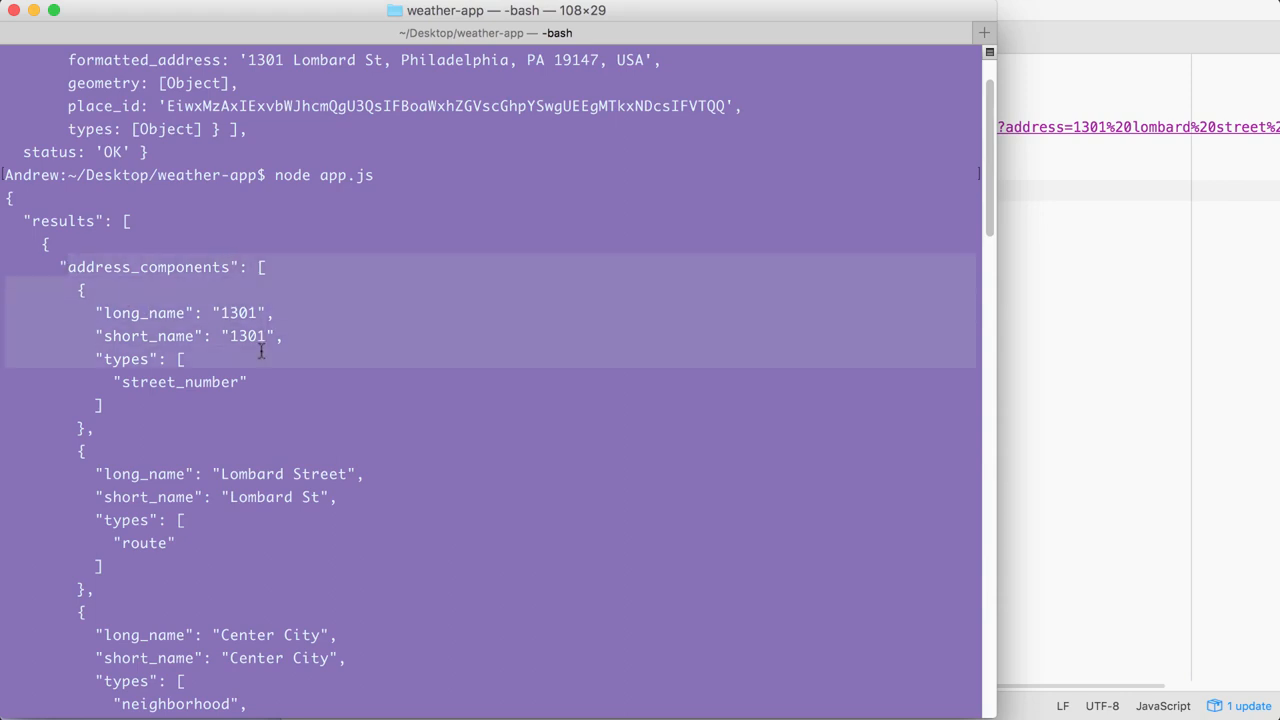
# - Scroll through the indented geocode output down to lat 39.9444095, lng -75.1631748 and status OK
pyautogui.scroll(-3)
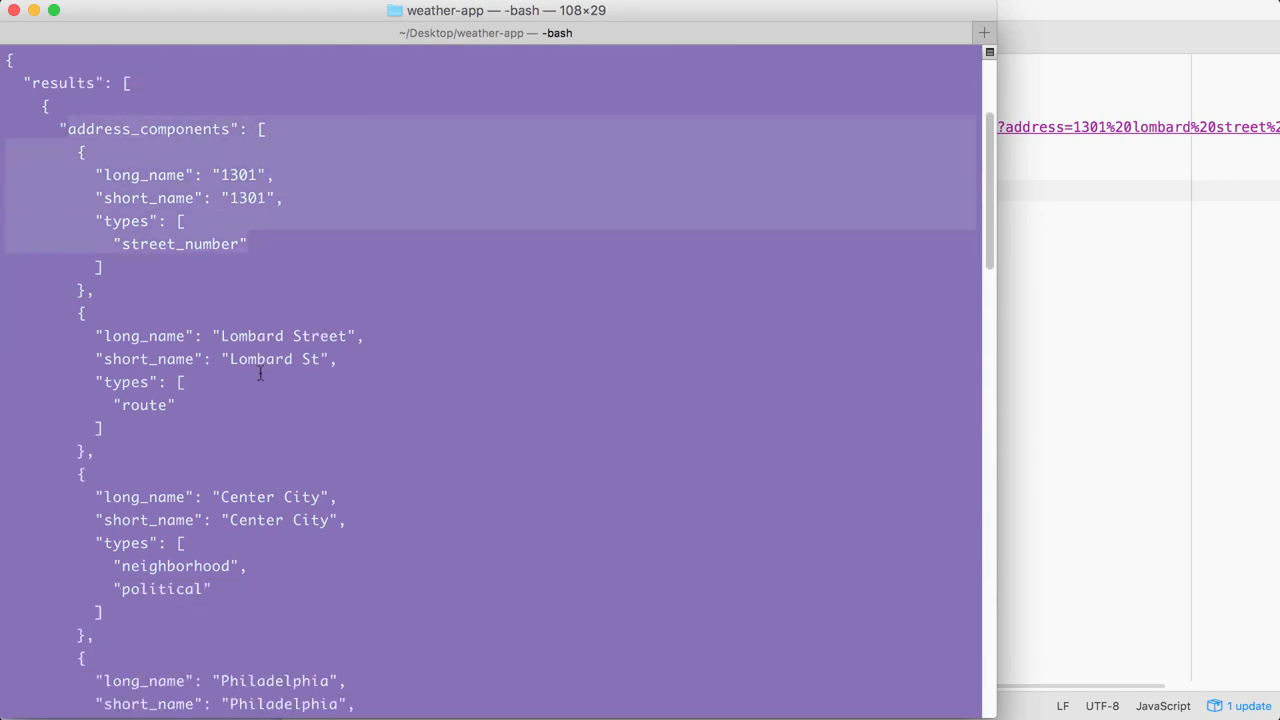
pyautogui.scroll(-3)
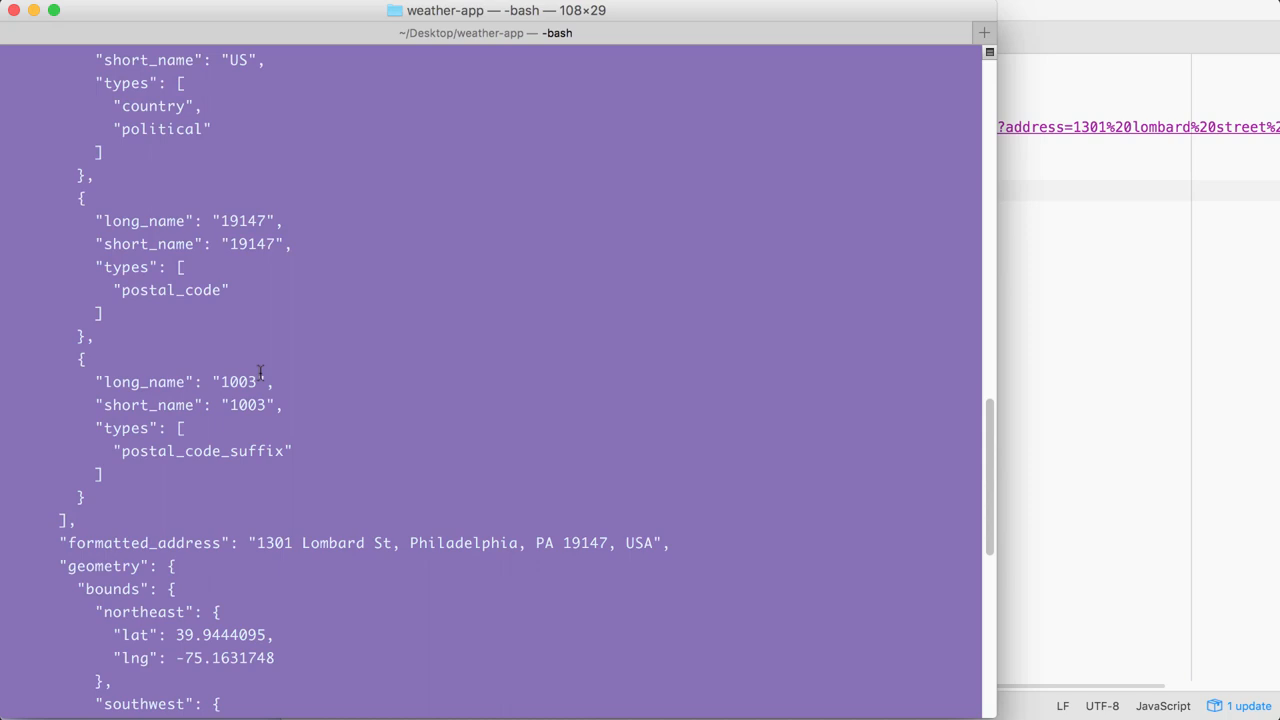
pyautogui.scroll(-3)
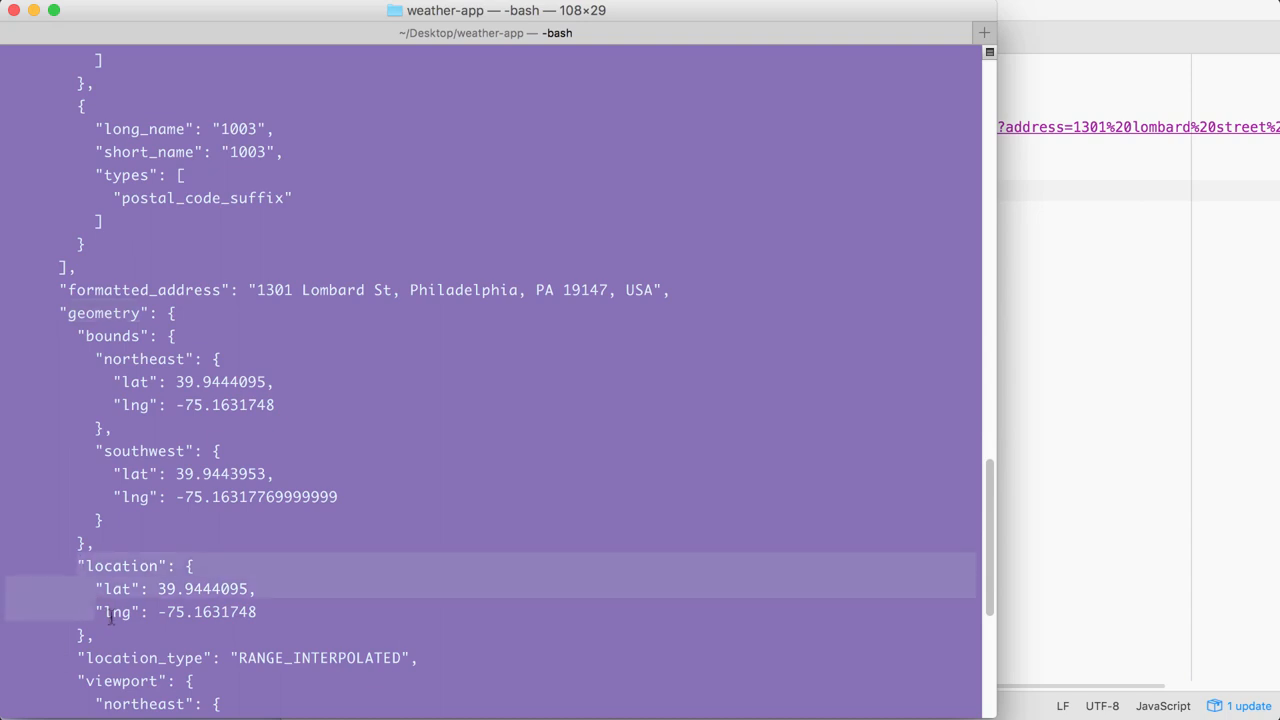
pyautogui.scroll(-3)
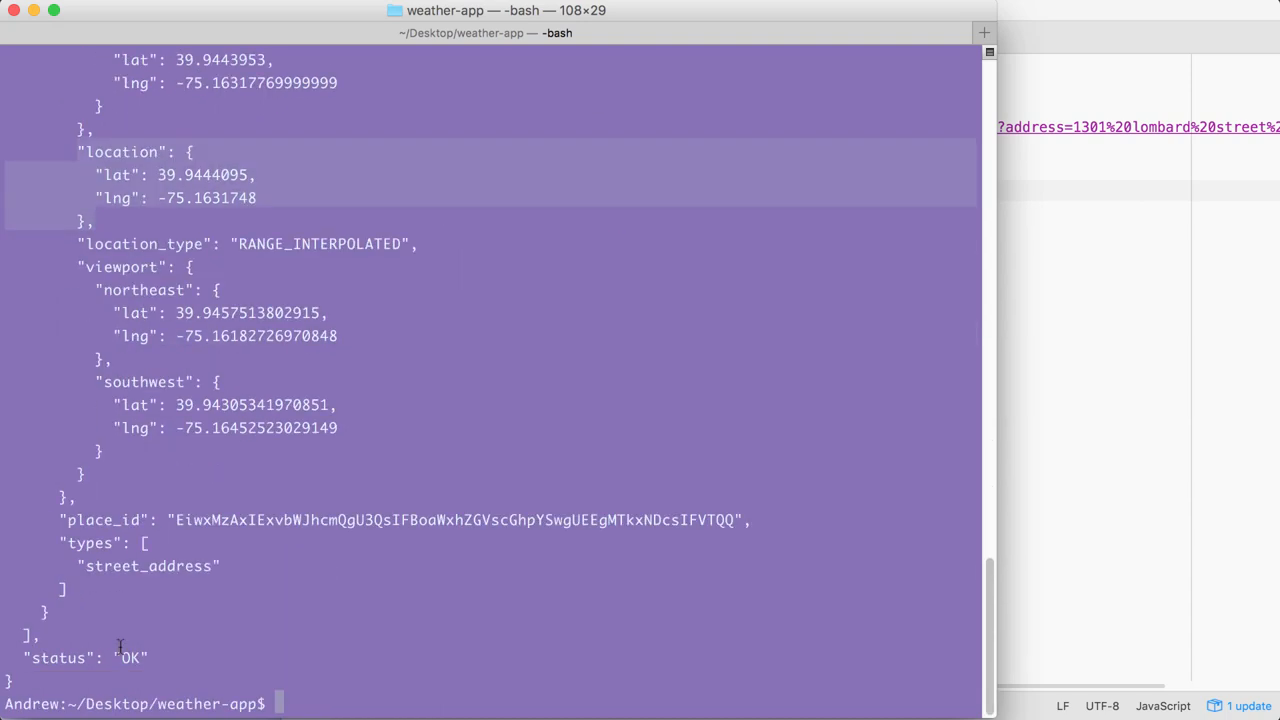
pyautogui.moveTo(72, 540)
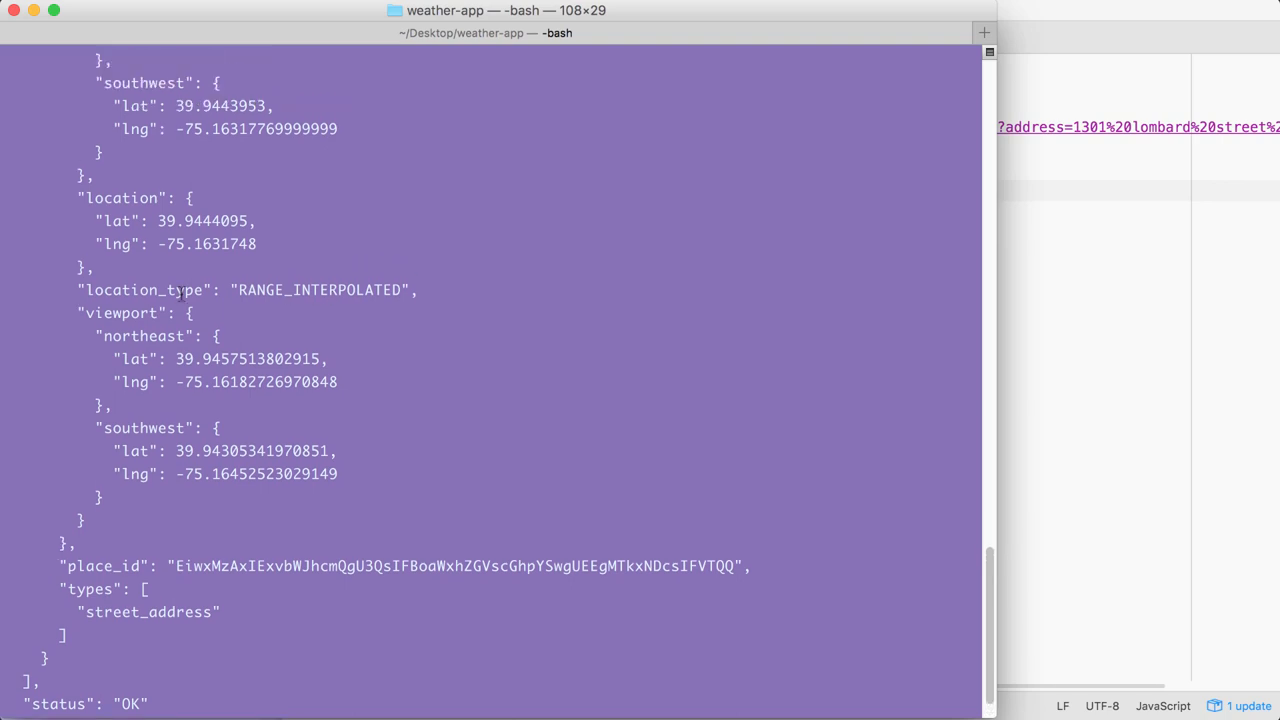
pyautogui.moveTo(1072, 184)
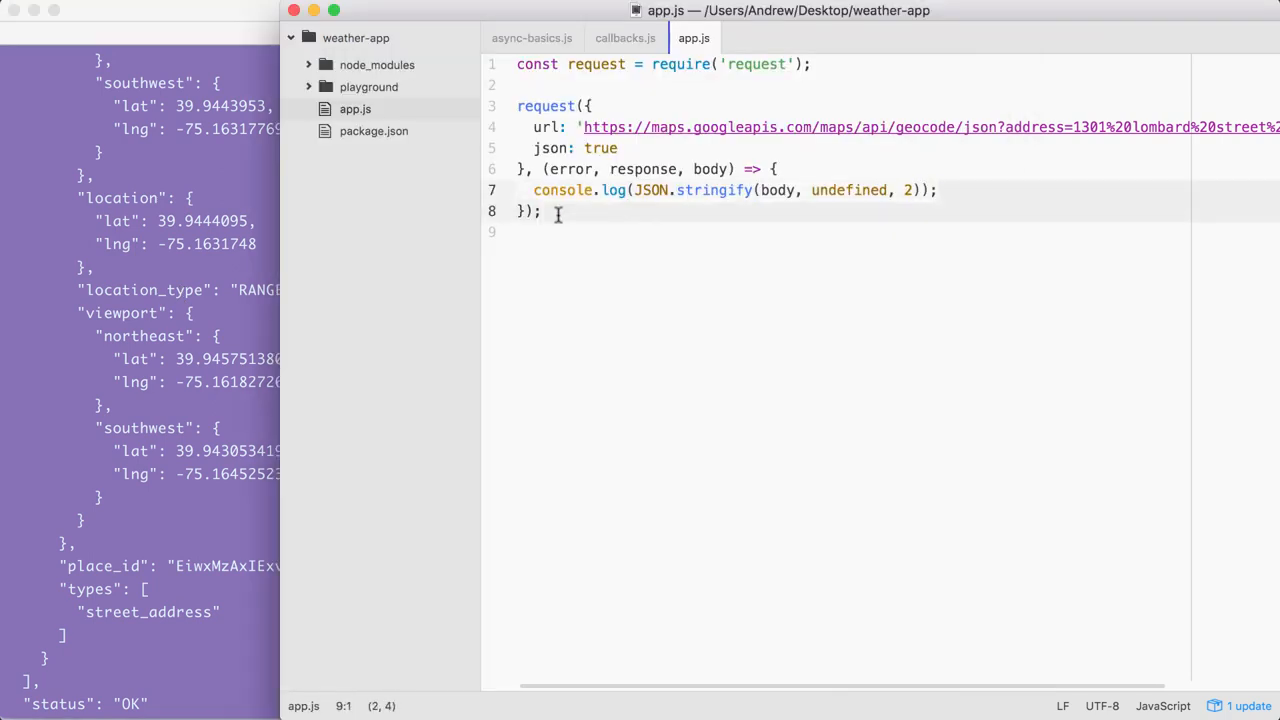
pyautogui.click(584, 190)
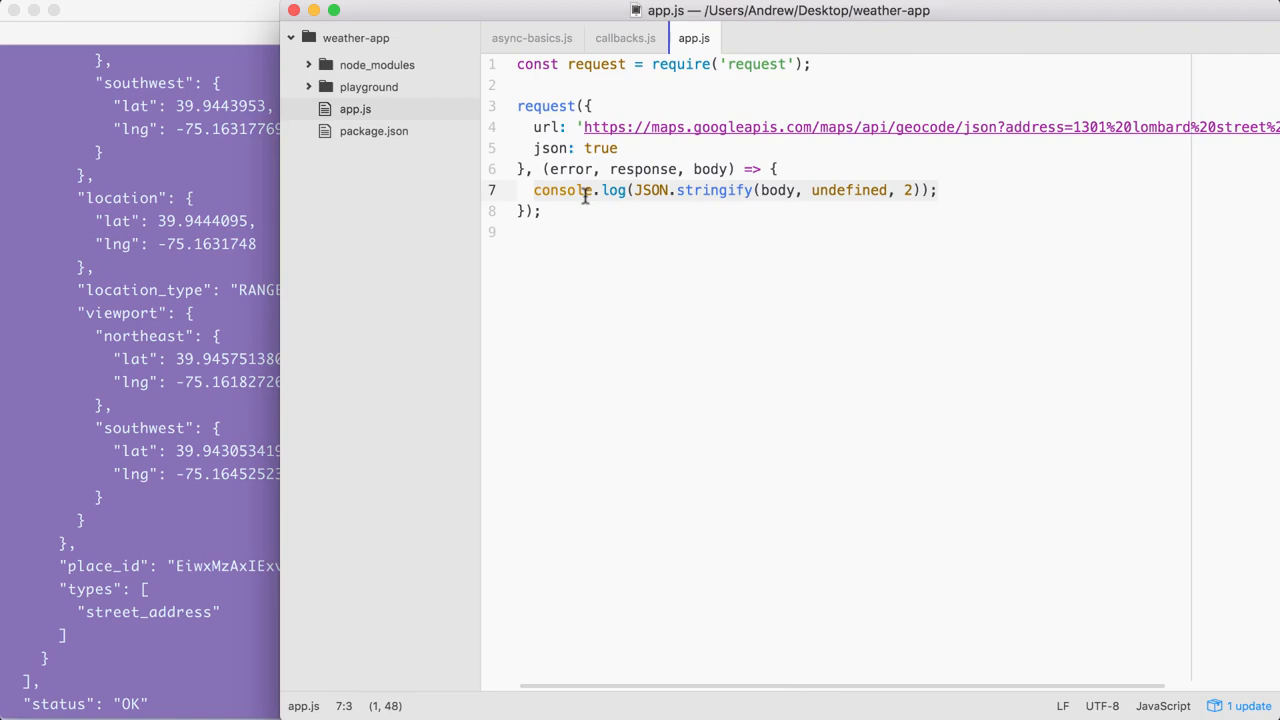